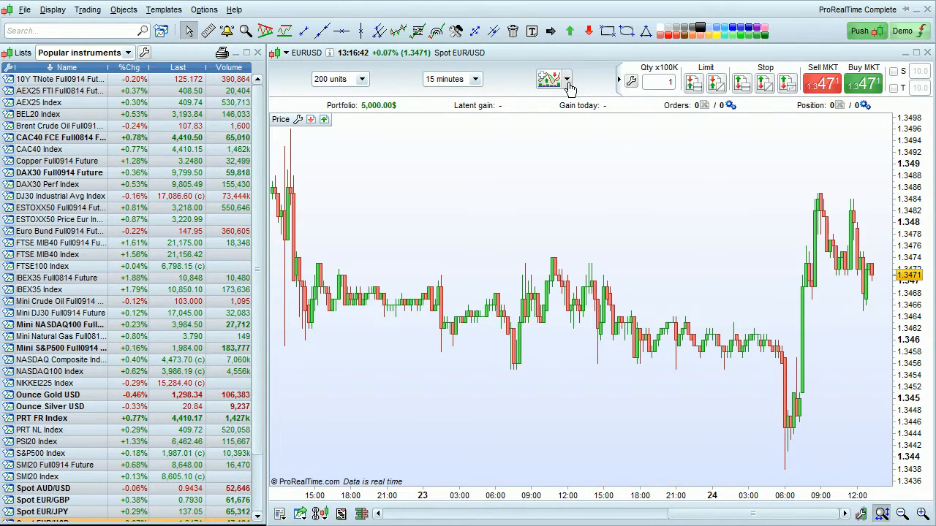
Show the favorite-indicators menu above the EURUSD 15-minute chart
{"action": "left_click", "coordinate": [548, 79]}
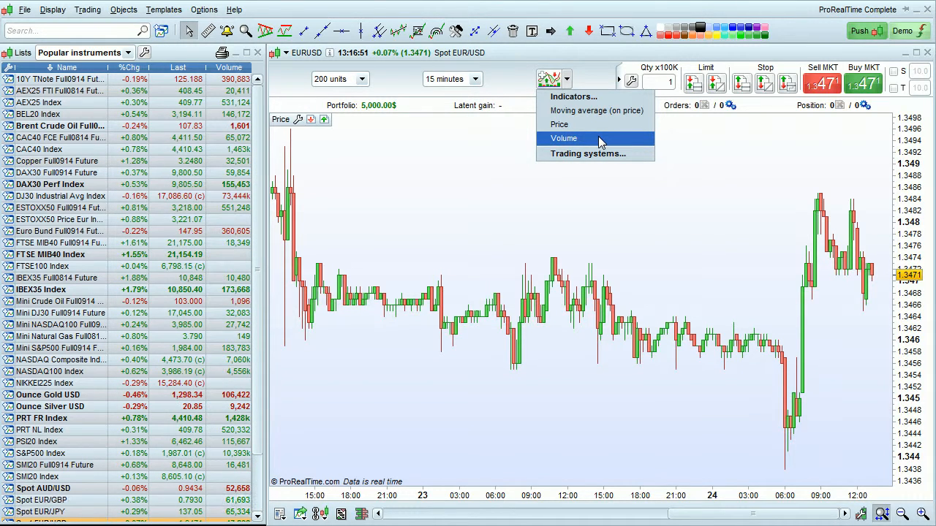
{"action": "mouse_move", "coordinate": [573, 96]}
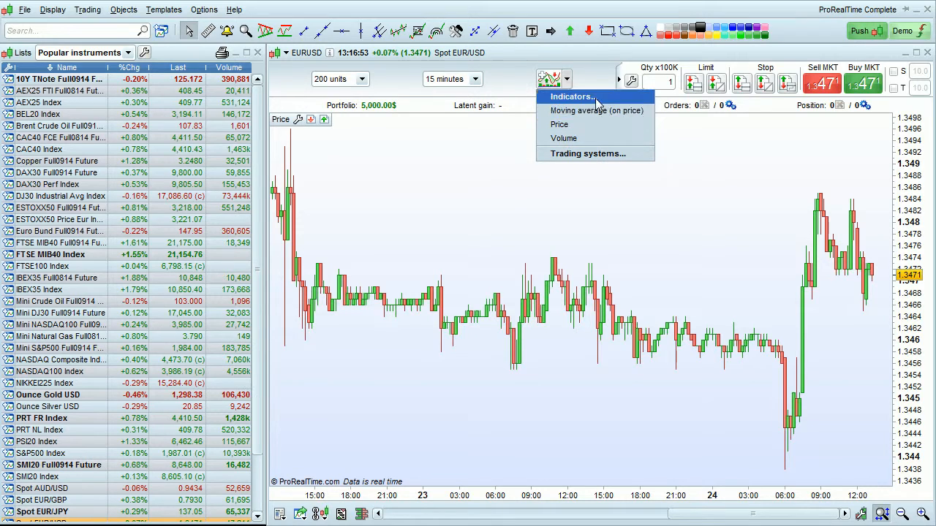
Bring up the Indicators & Trading Systems library and go to the trading systems list
{"action": "left_click", "coordinate": [572, 96]}
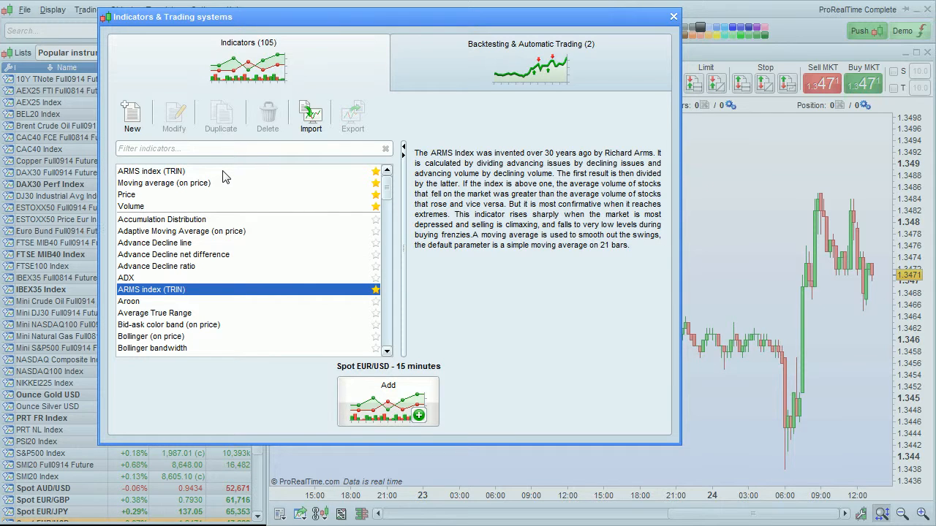
{"action": "mouse_move", "coordinate": [253, 298]}
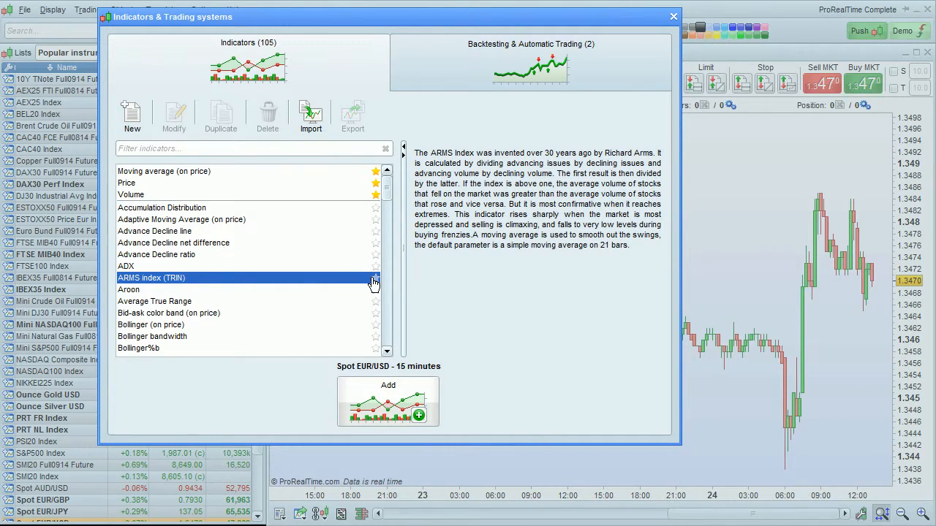
{"action": "left_click", "coordinate": [530, 63]}
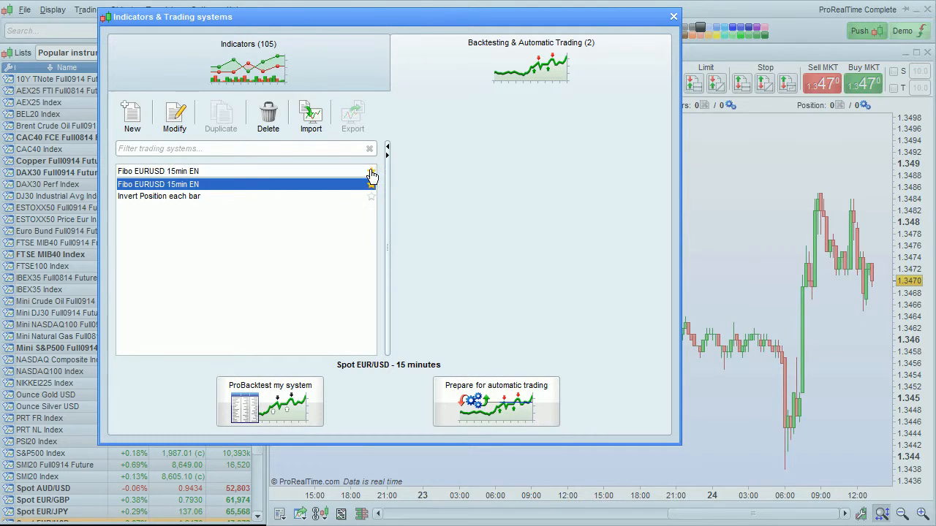
Unstar the Fibo EURUSD 15min EN system and close the library, back to the EUR/USD chart
{"action": "left_click", "coordinate": [268, 113]}
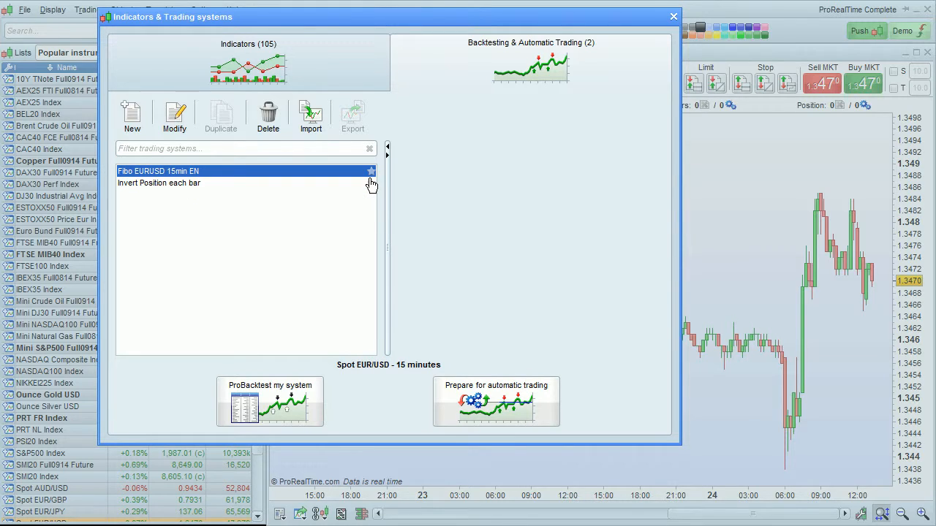
{"action": "left_click", "coordinate": [671, 16]}
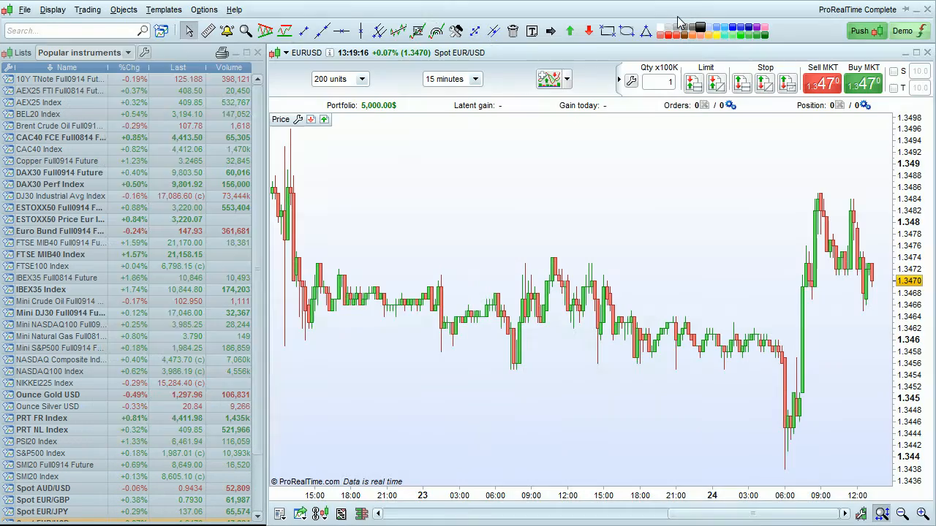